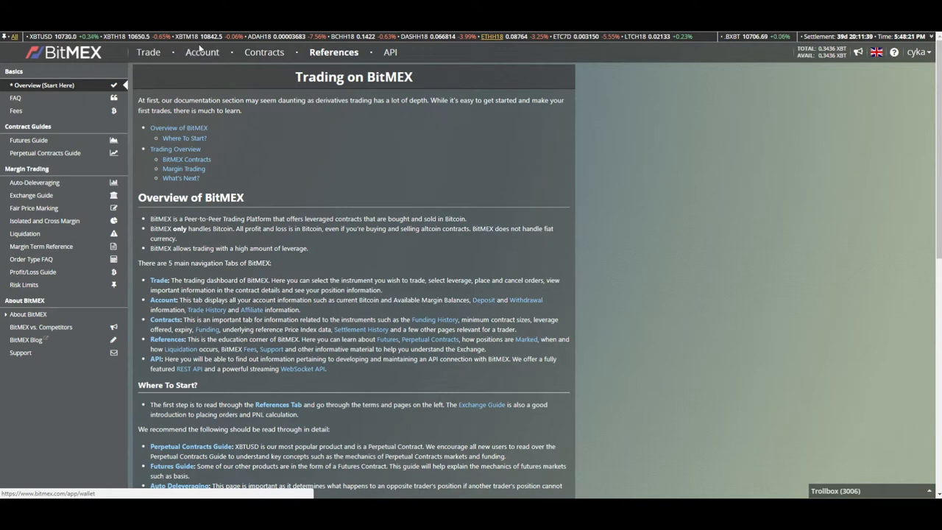
Leave the documentation and show the trading dashboard for the ETHH18 contract.
click(149, 51)
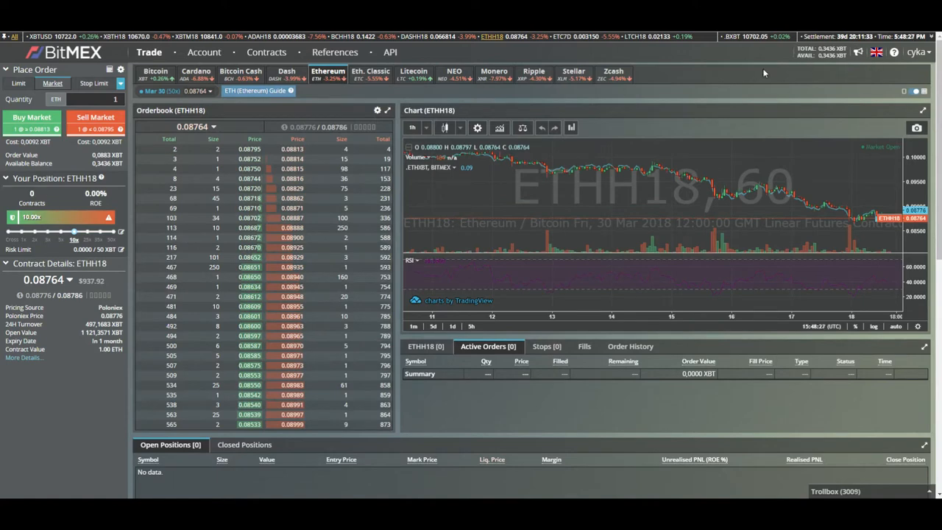
mouse_move(71, 64)
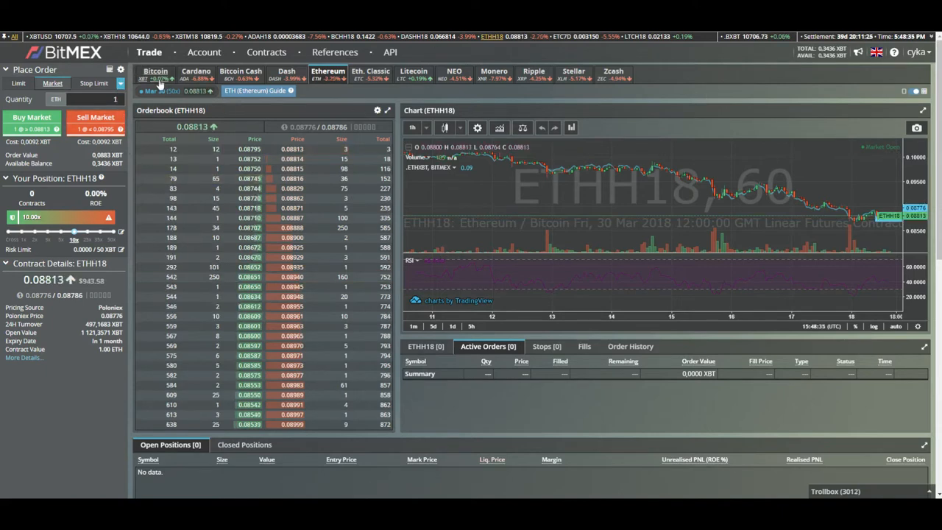
Switch the dashboard to the XBTUSD perpetual contract.
click(156, 73)
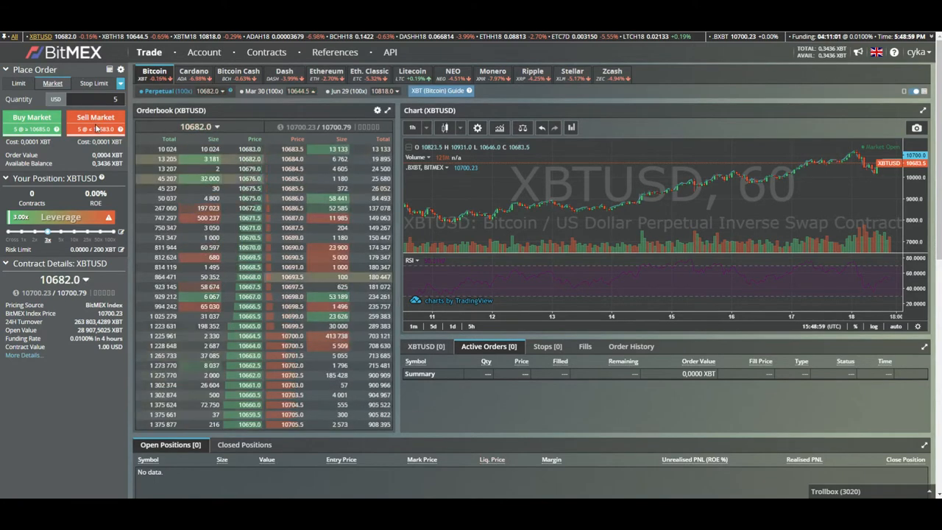
Market-sell 5 XBTUSD contracts at 2x leverage and confirm the order.
click(96, 117)
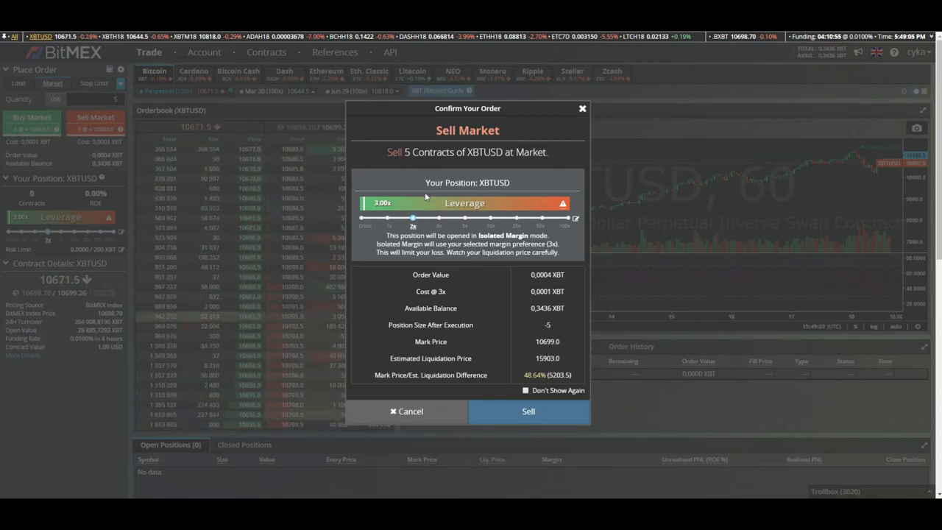
click(527, 411)
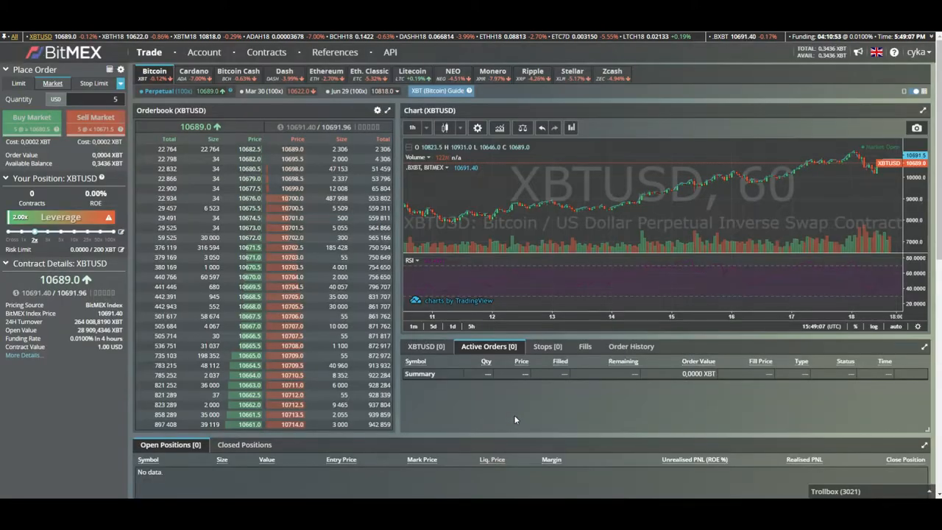
scroll(down, 3)
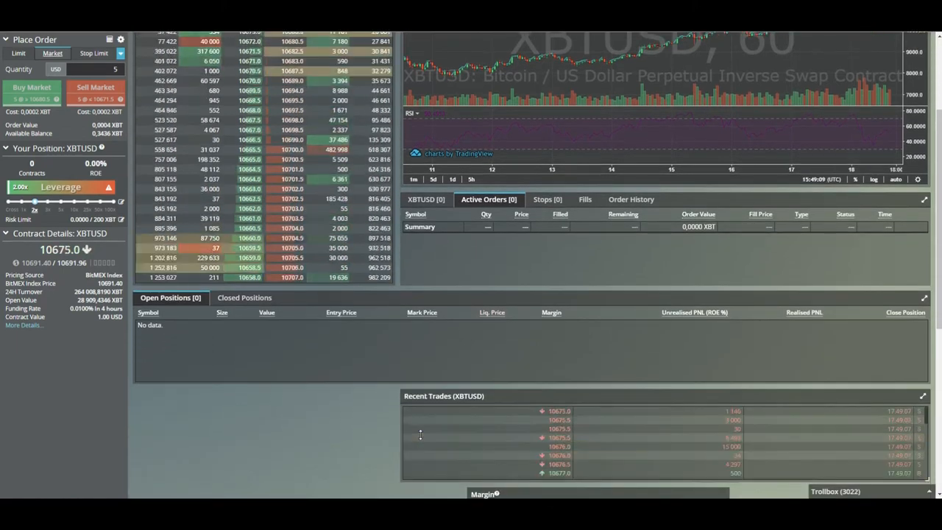
Close the 5-contract short with a limit order at 10000 and confirm it.
click(95, 87)
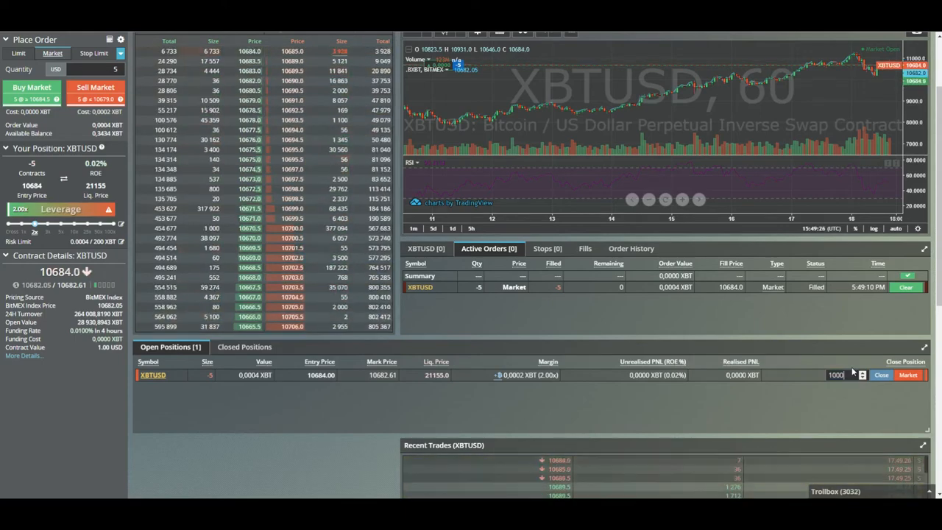
click(880, 376)
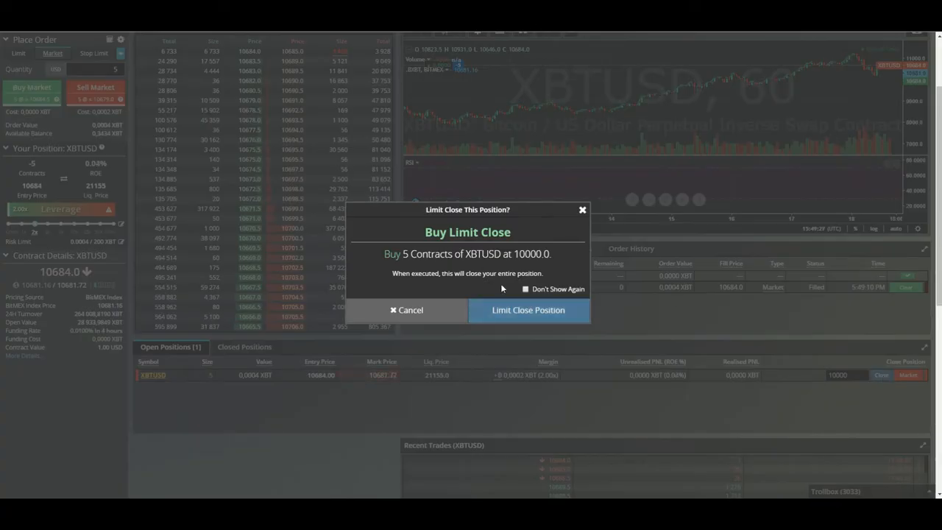
click(527, 309)
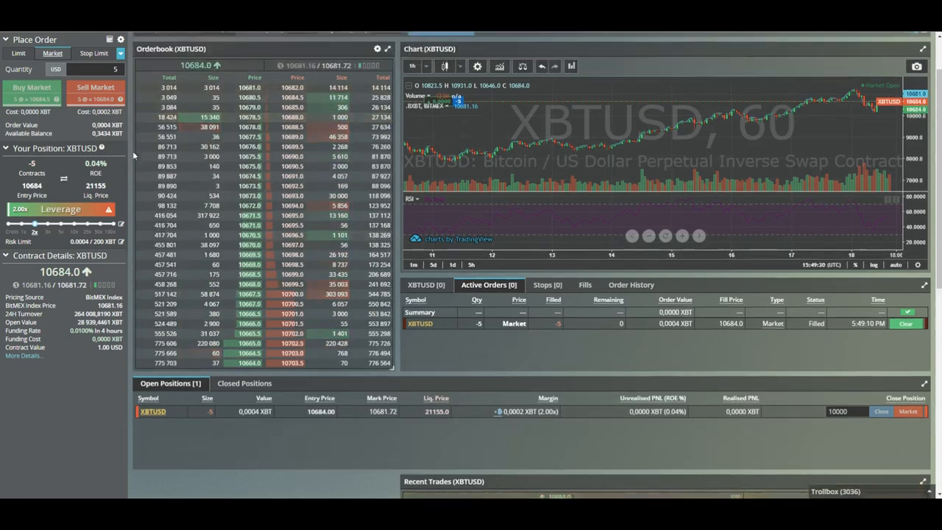